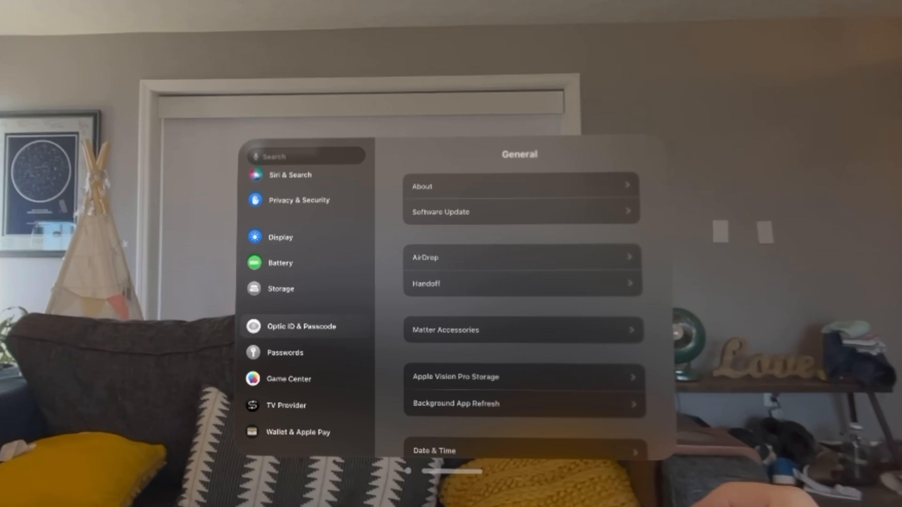
Show the Optic ID & Passcode page with all Optic ID uses switched on.
click(300, 326)
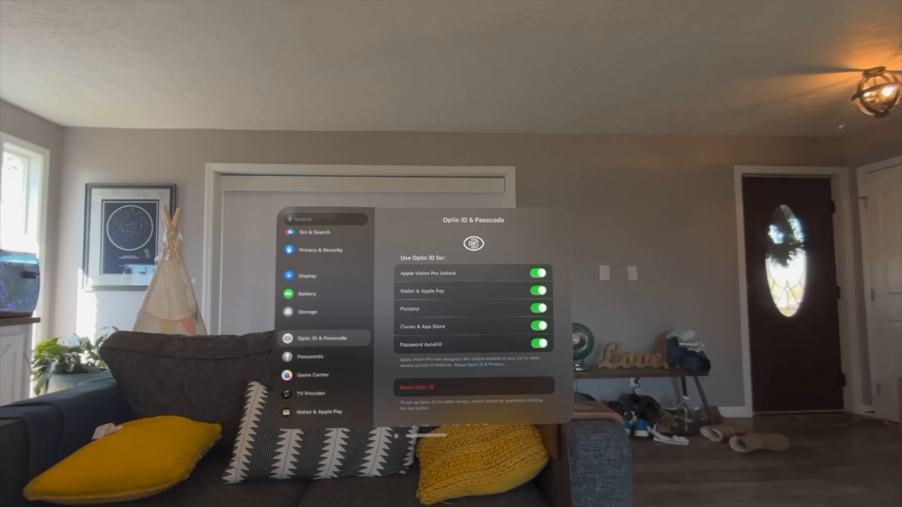
scroll(down, 3)
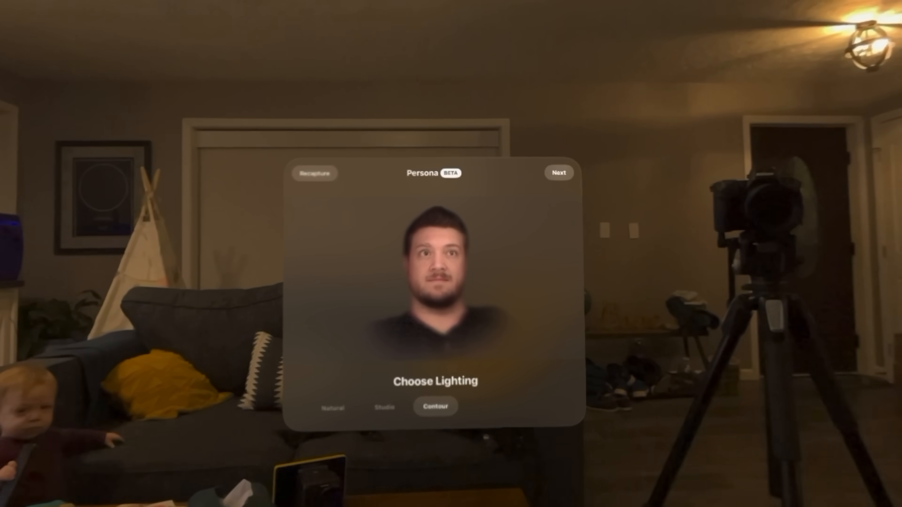
Keep Contour lighting and continue to Refine Tone with Temperature and Brightness sliders.
click(558, 173)
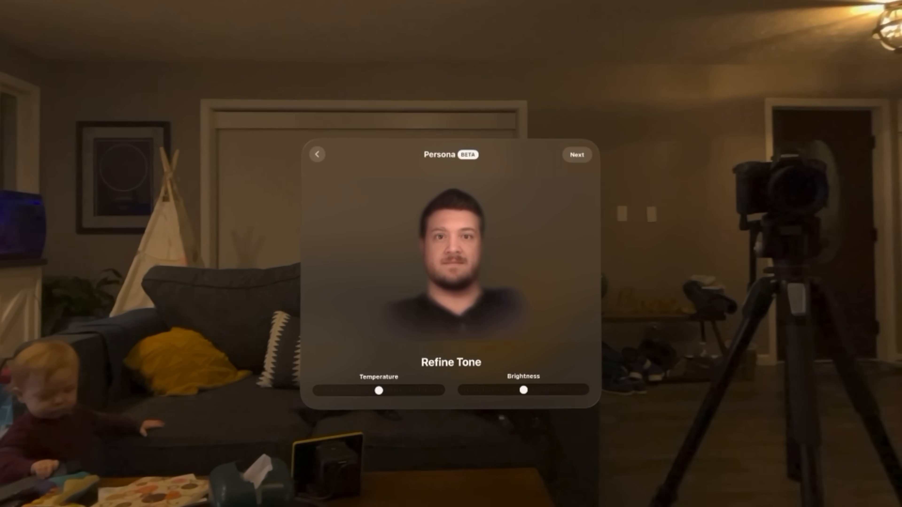